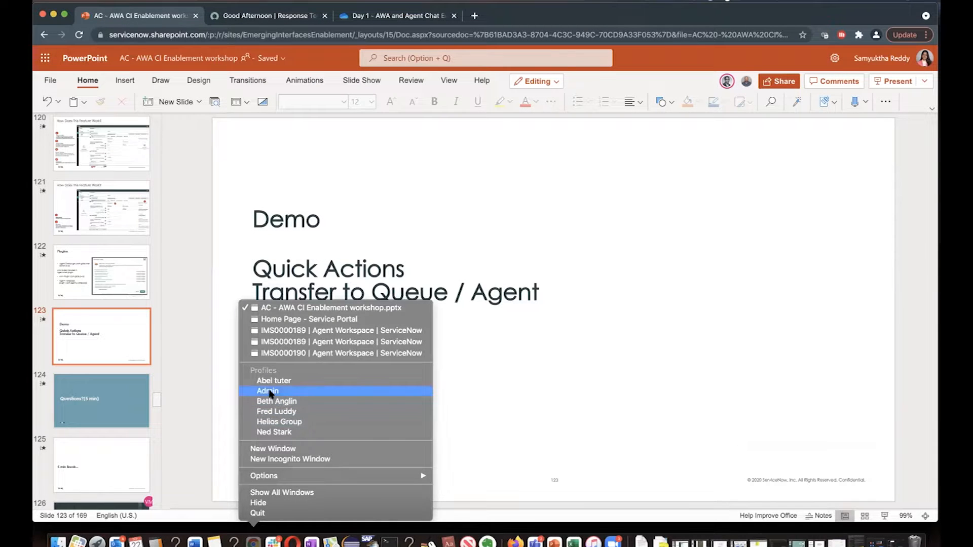
Step: Switch from the PowerPoint deck to the ServiceNow admin browser window
{"action": "left_click", "coordinate": [267, 15]}
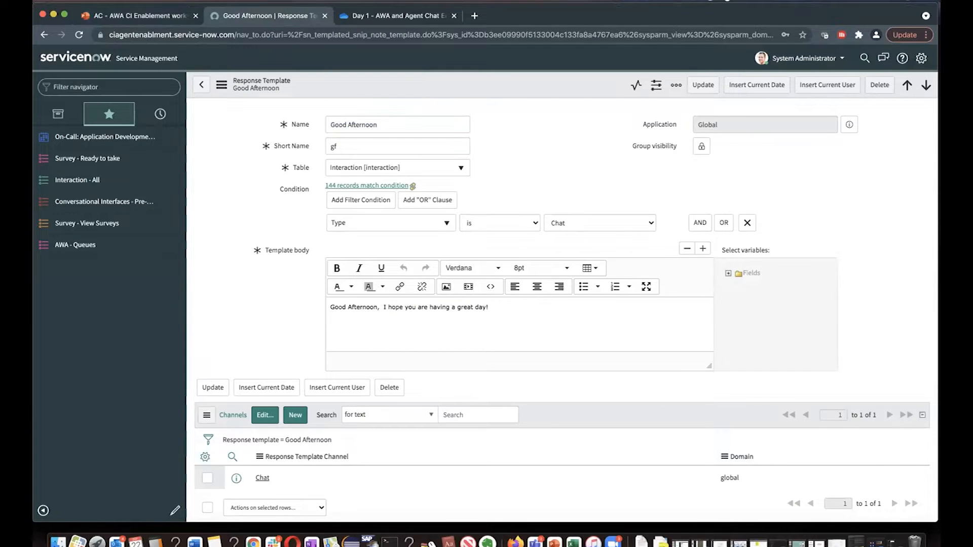
Step: Locate the Good Afternoon chat response template by searching for 'Chat'
{"action": "type", "text": "Chat"}
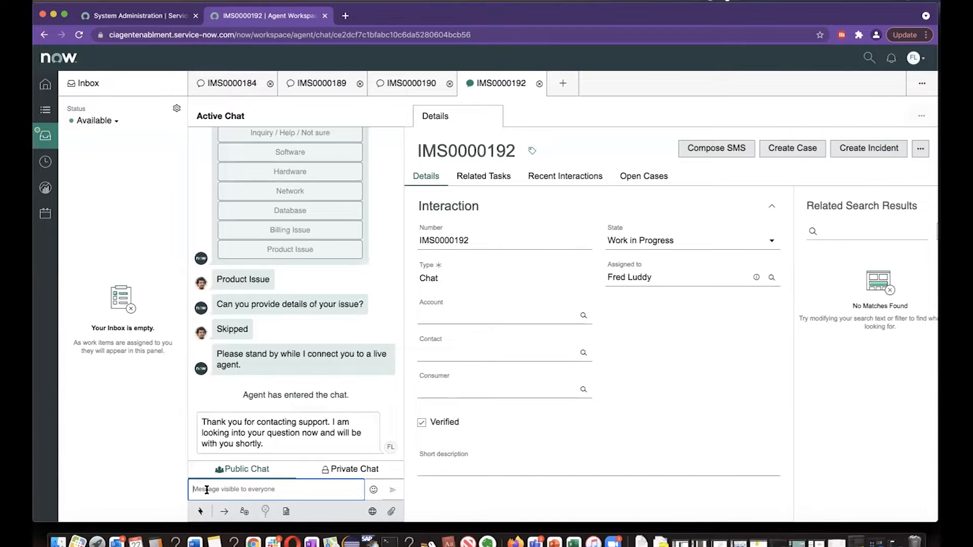
Step: Bring up the Chrome window menu to reach the Agent Workspace chat IMS0000192
{"action": "right_click", "coordinate": [253, 541]}
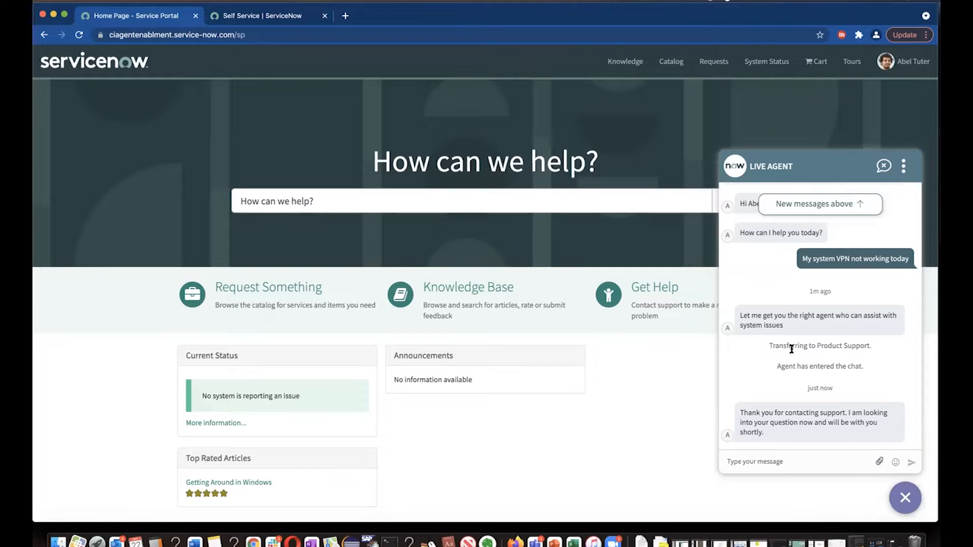
Step: Switch to the Service Portal window showing the customer's live agent chat
{"action": "right_click", "coordinate": [253, 542]}
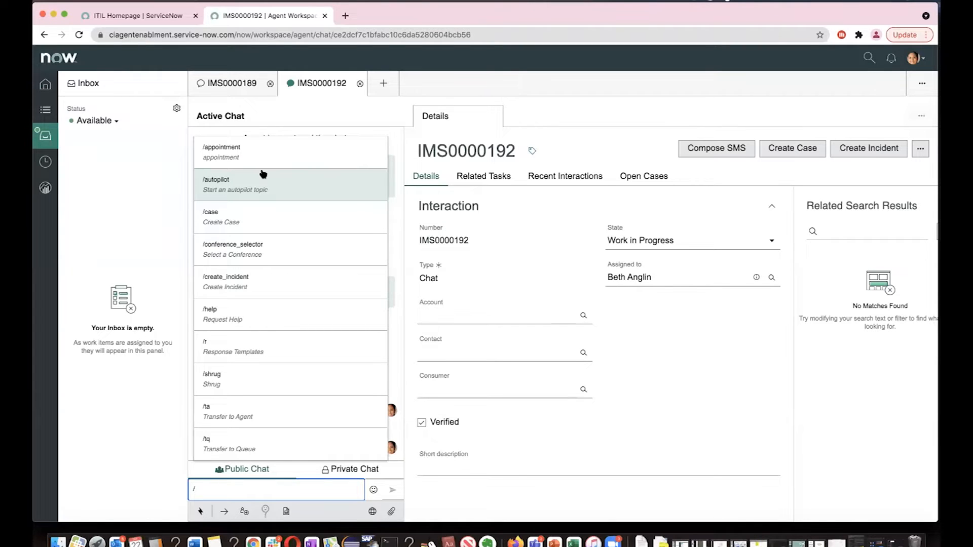
{"action": "mouse_move", "coordinate": [233, 347]}
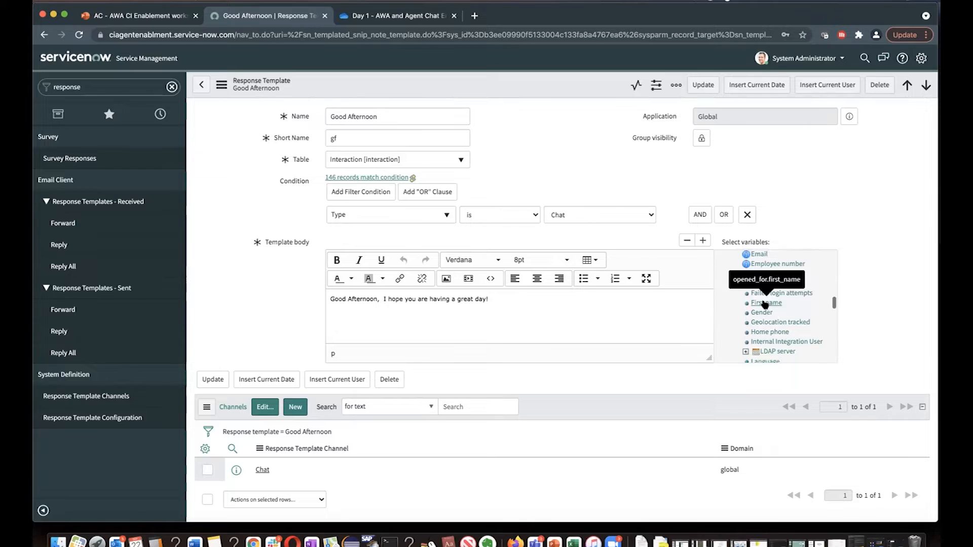
Step: Insert the ${opened_for.first_name} variable into the Good Afternoon template body and return to Agent Workspace
{"action": "left_click", "coordinate": [766, 302]}
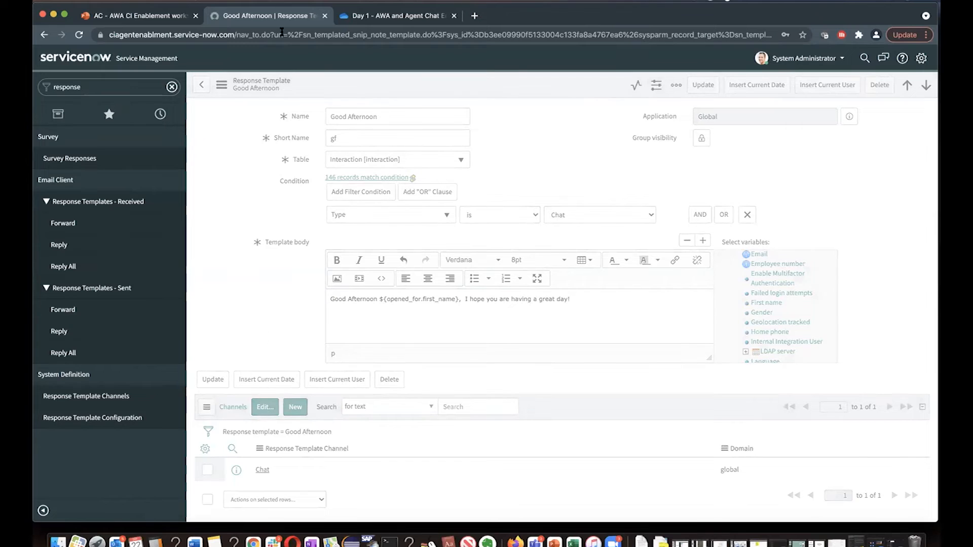
{"action": "left_click", "coordinate": [270, 15]}
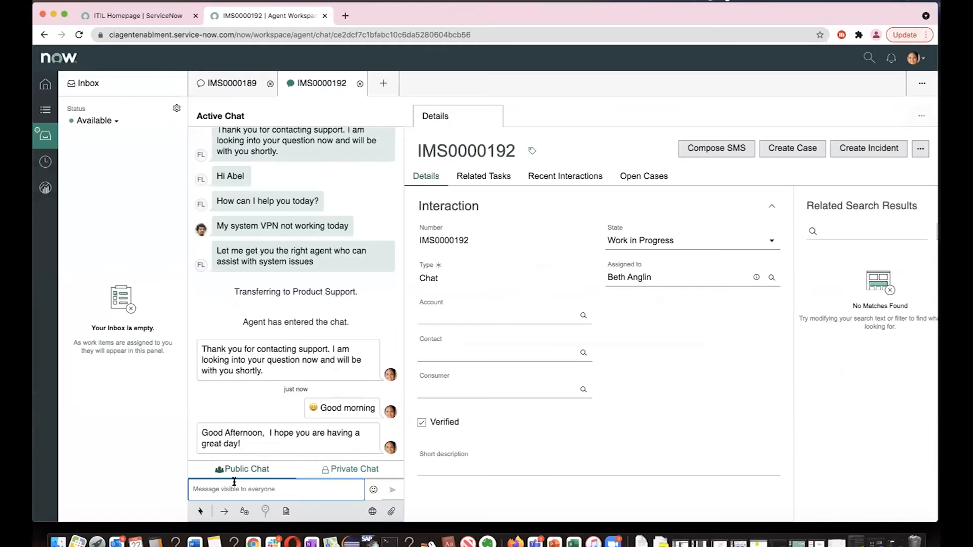
Step: Start a new message in the IMS0000192 chat to send the Good Afternoon template via /r
{"action": "left_click", "coordinate": [199, 511]}
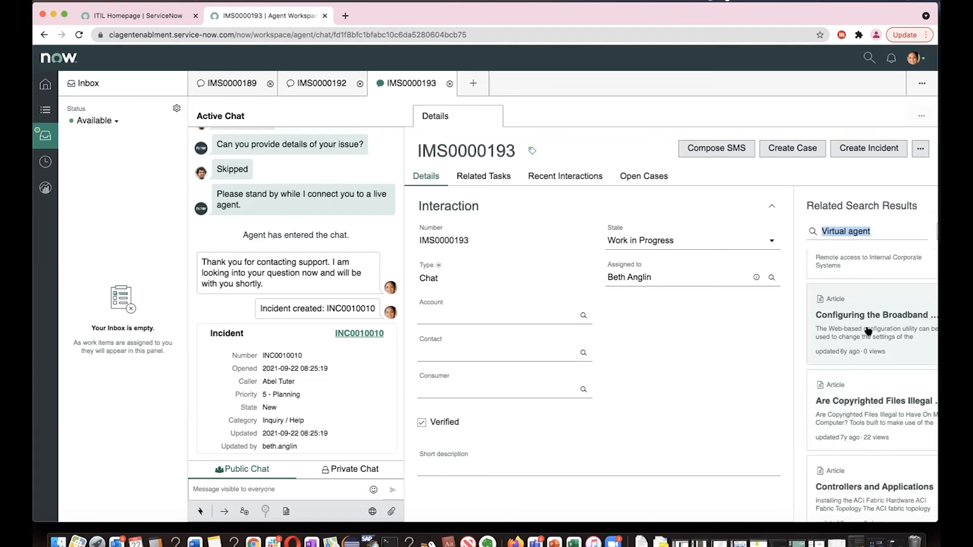
{"action": "left_click", "coordinate": [232, 84]}
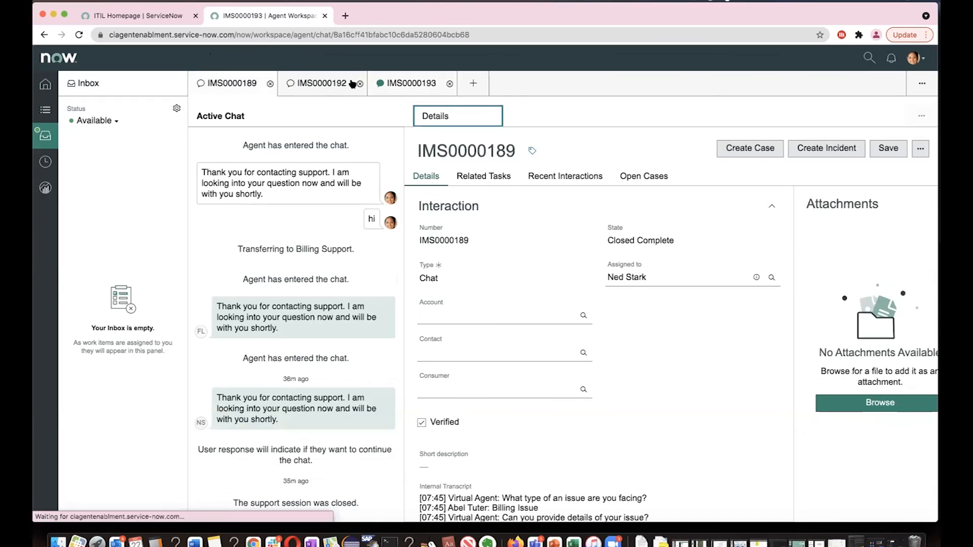